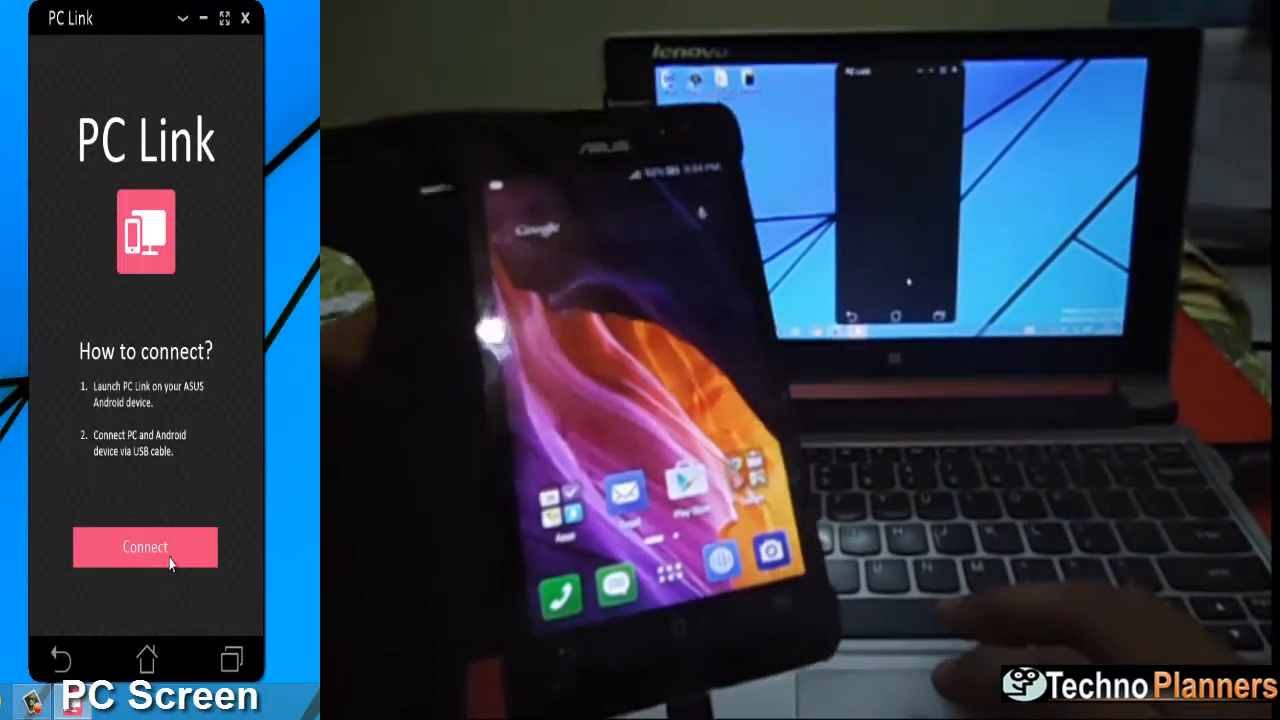
- Connect ASUS PC Link to the phone to begin mirroring its screen
{"action": "left_click", "coordinate": [145, 547]}
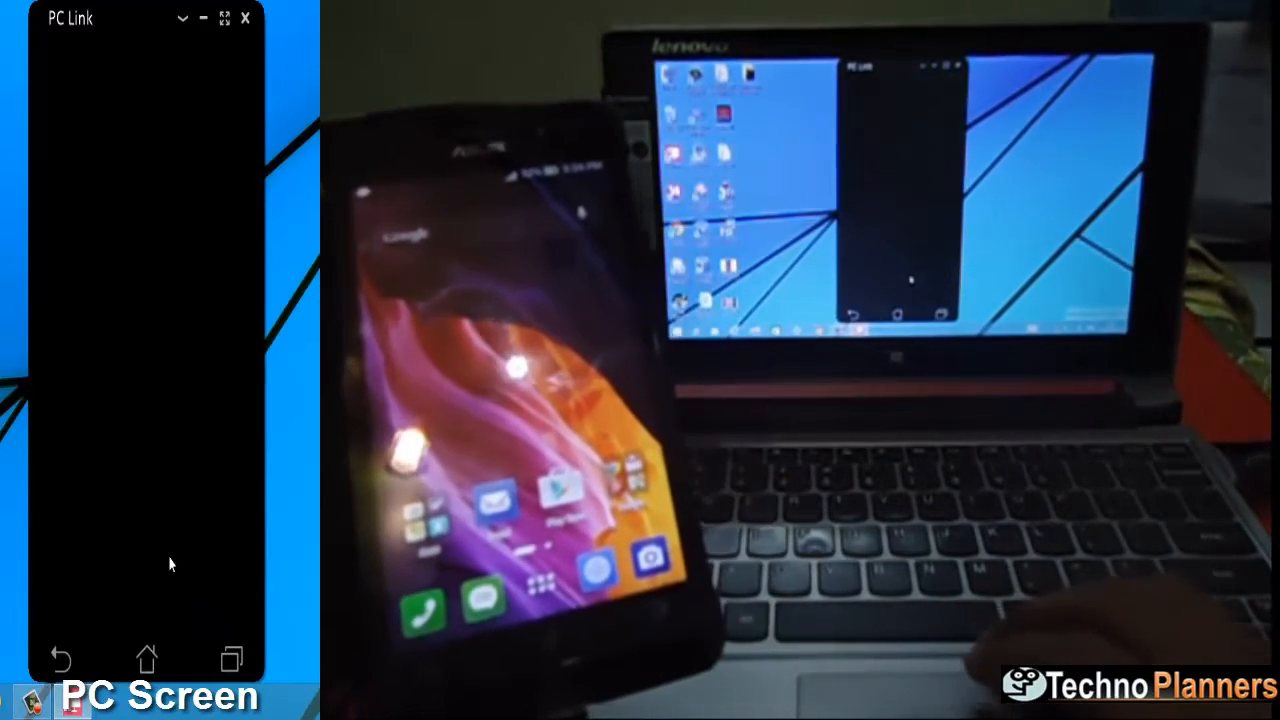